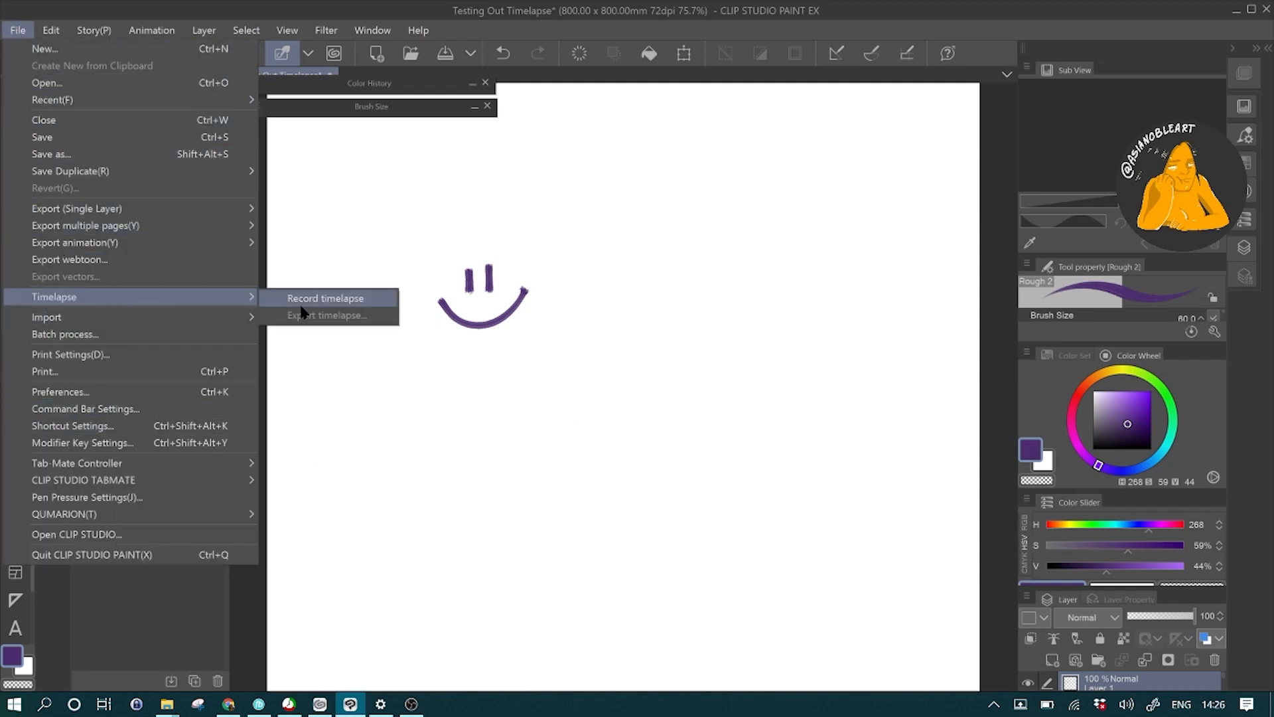
mouse_move(308, 305)
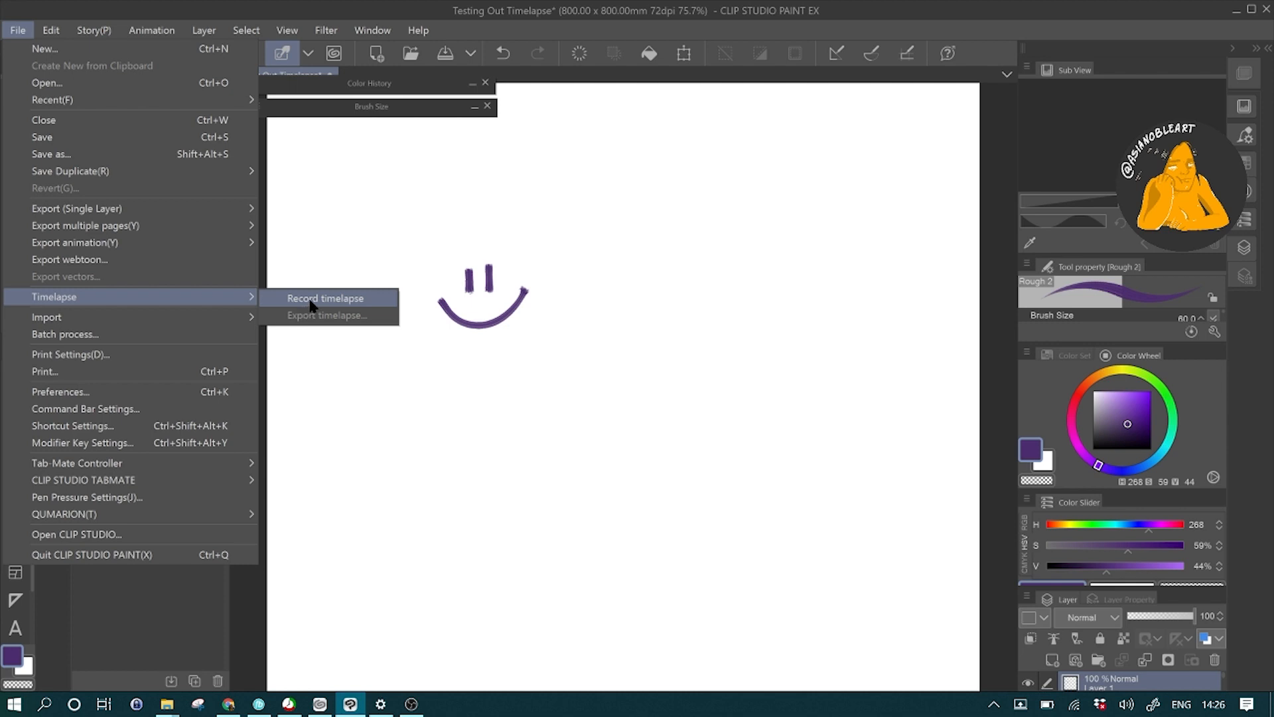
Choose Record timelapse from the File > Timelapse menu
left_click(325, 298)
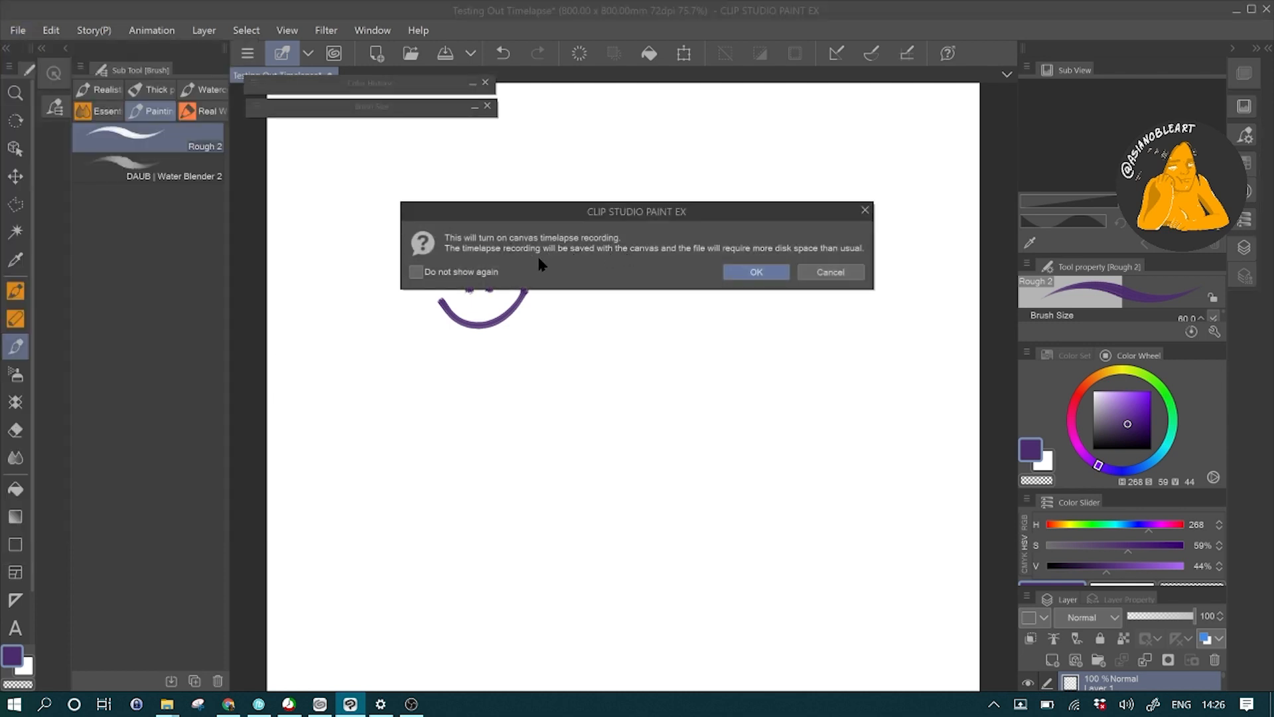
mouse_move(768, 265)
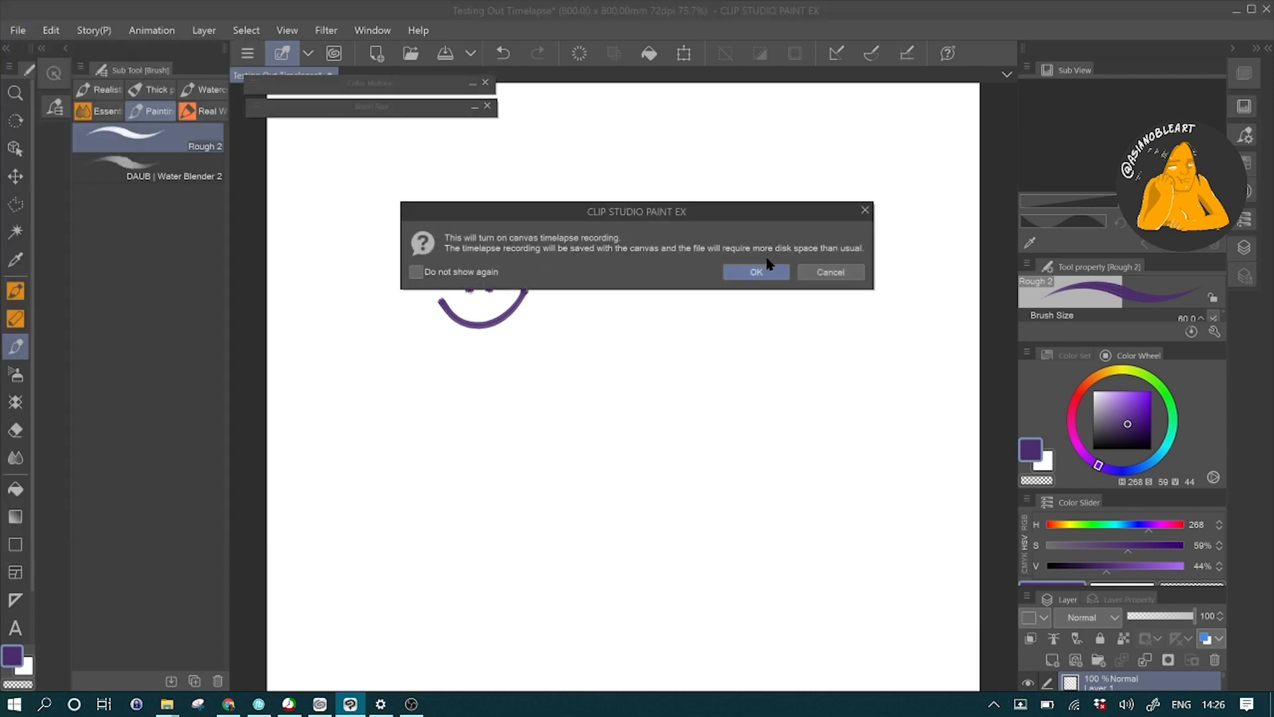
Confirm timelapse recording, then sketch a rough woman's face on Layer 3 beside the smiley
left_click(755, 271)
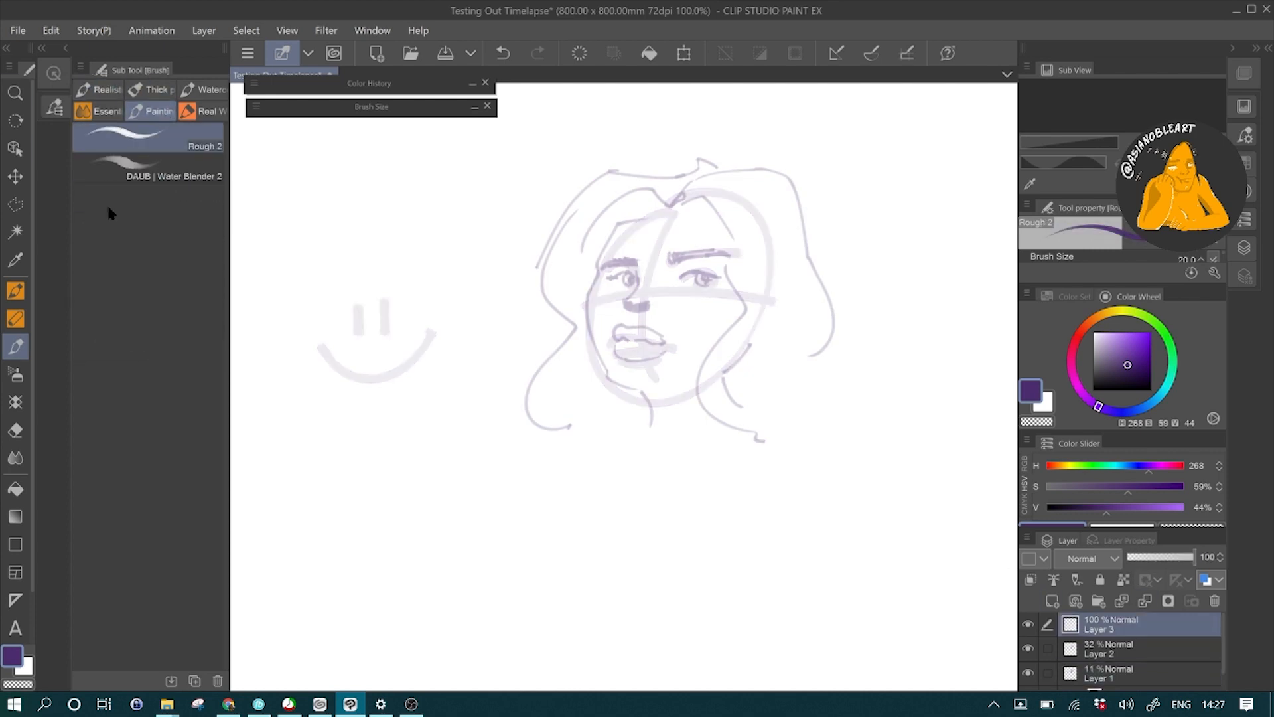
Draw dark lineart for the bob-haired portrait and paint watercolor skin tones with blush
left_click(15, 290)
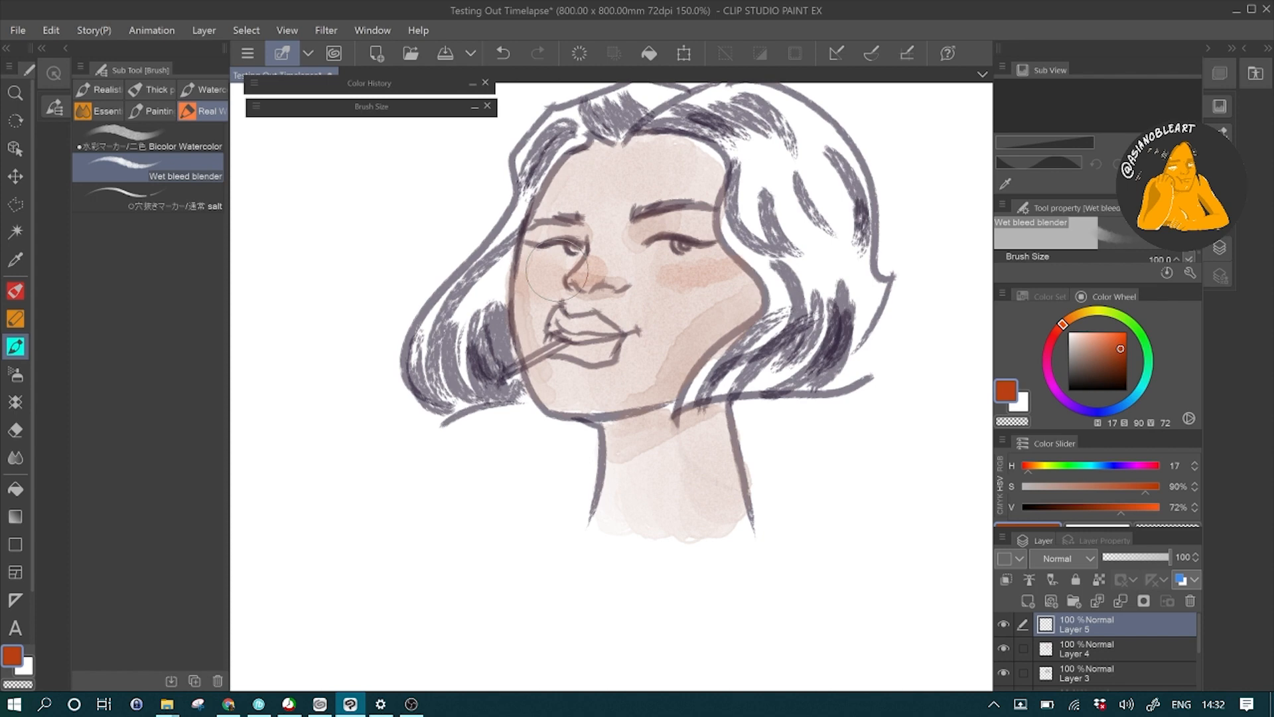
Shade the hair gray and tint the lips with a bicolor watercolor brush
left_click(151, 146)
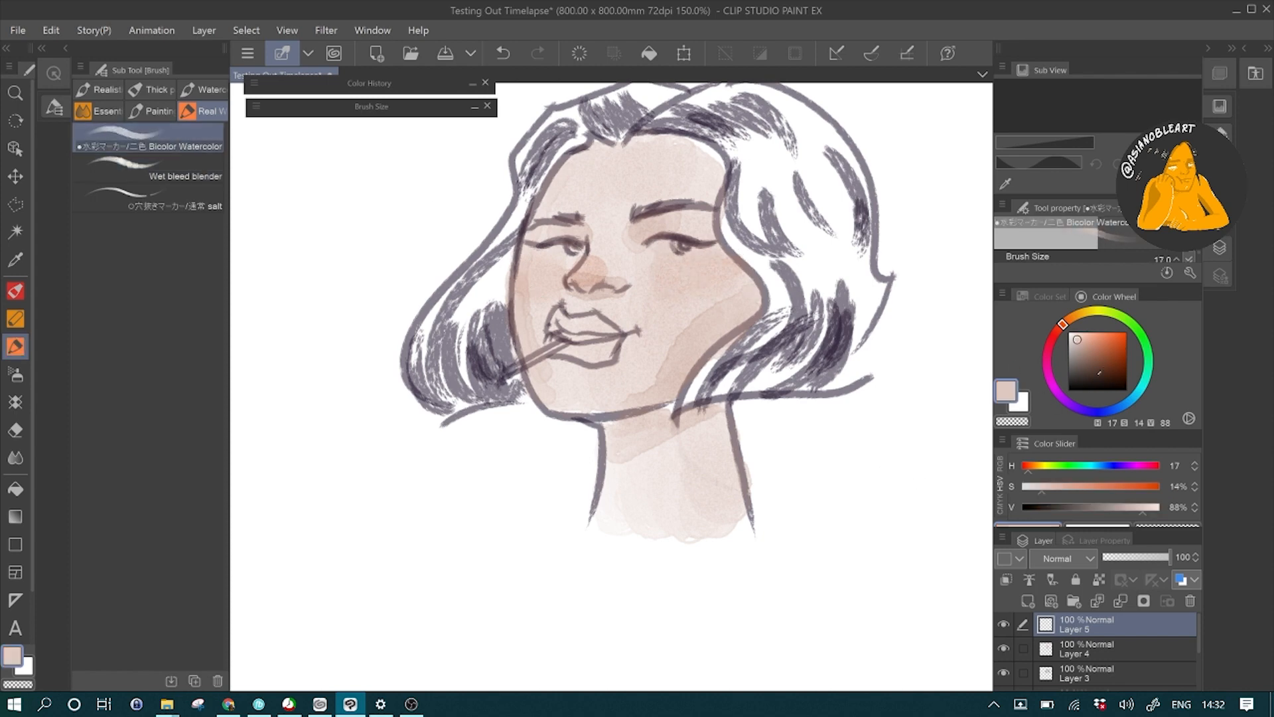
left_click(1127, 364)
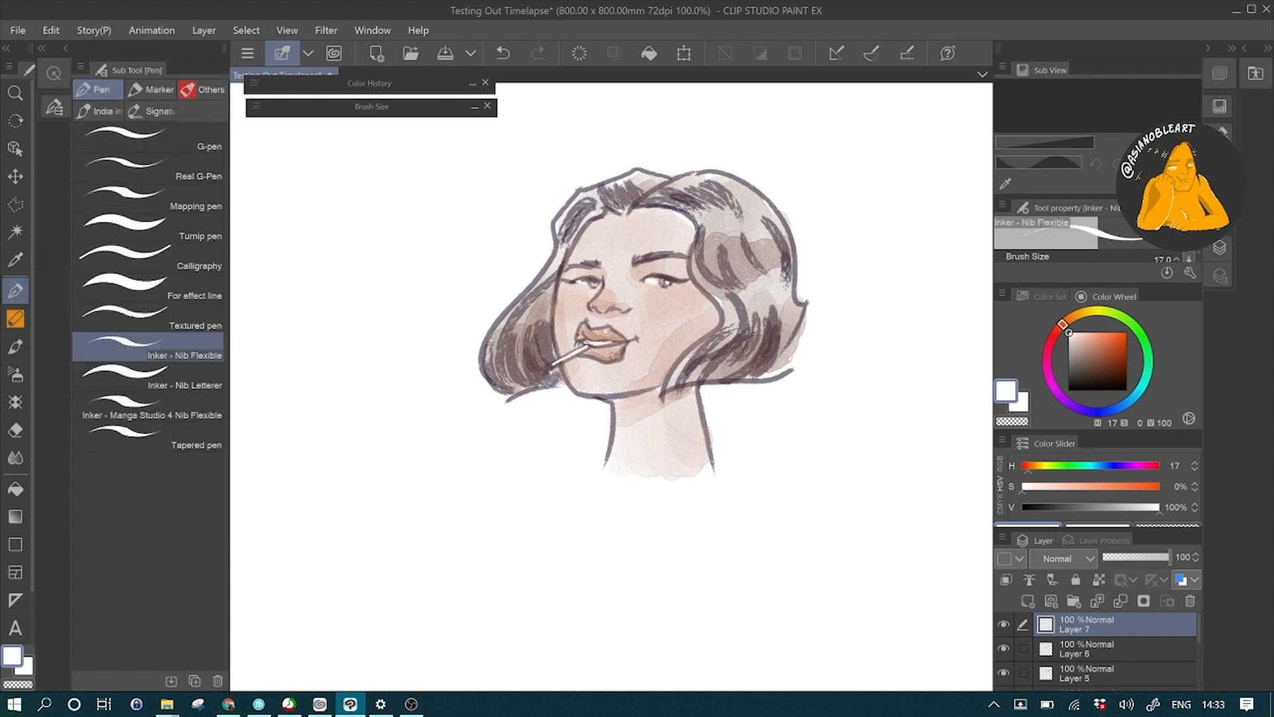
left_click(155, 111)
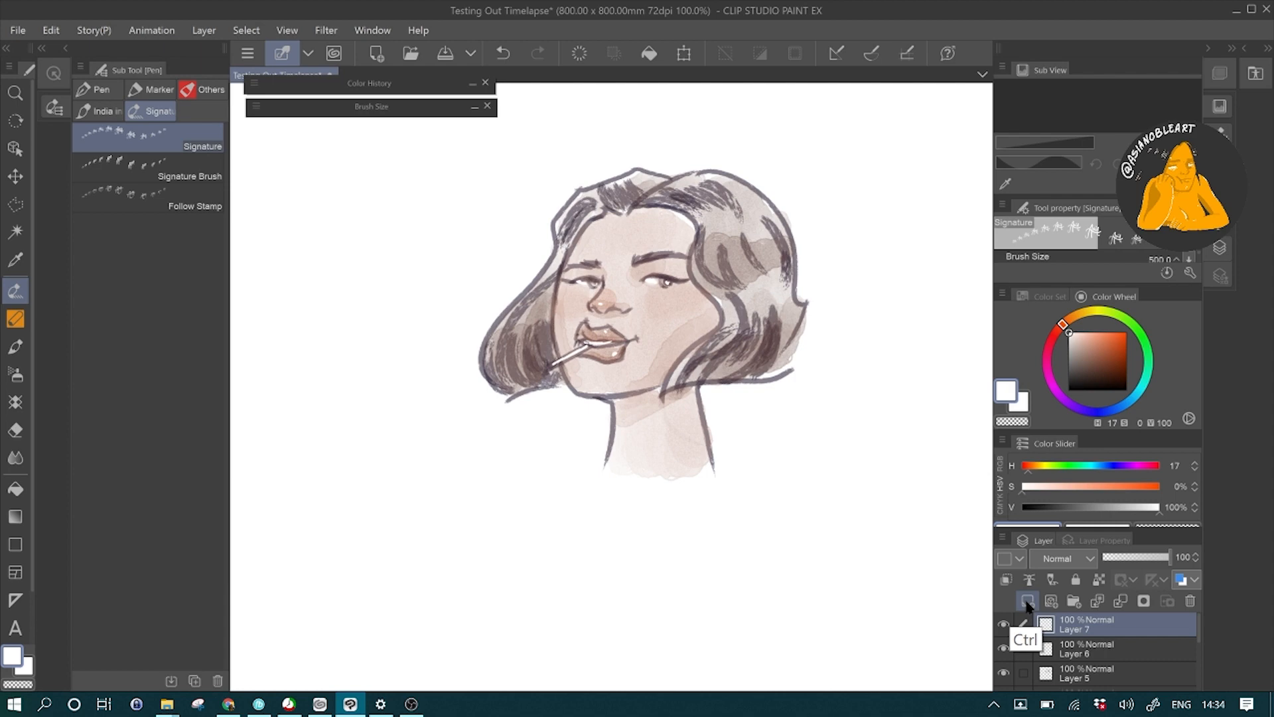
Sign in teal on a new layer, crop around the portrait, and open Export timelapse
left_click(1027, 601)
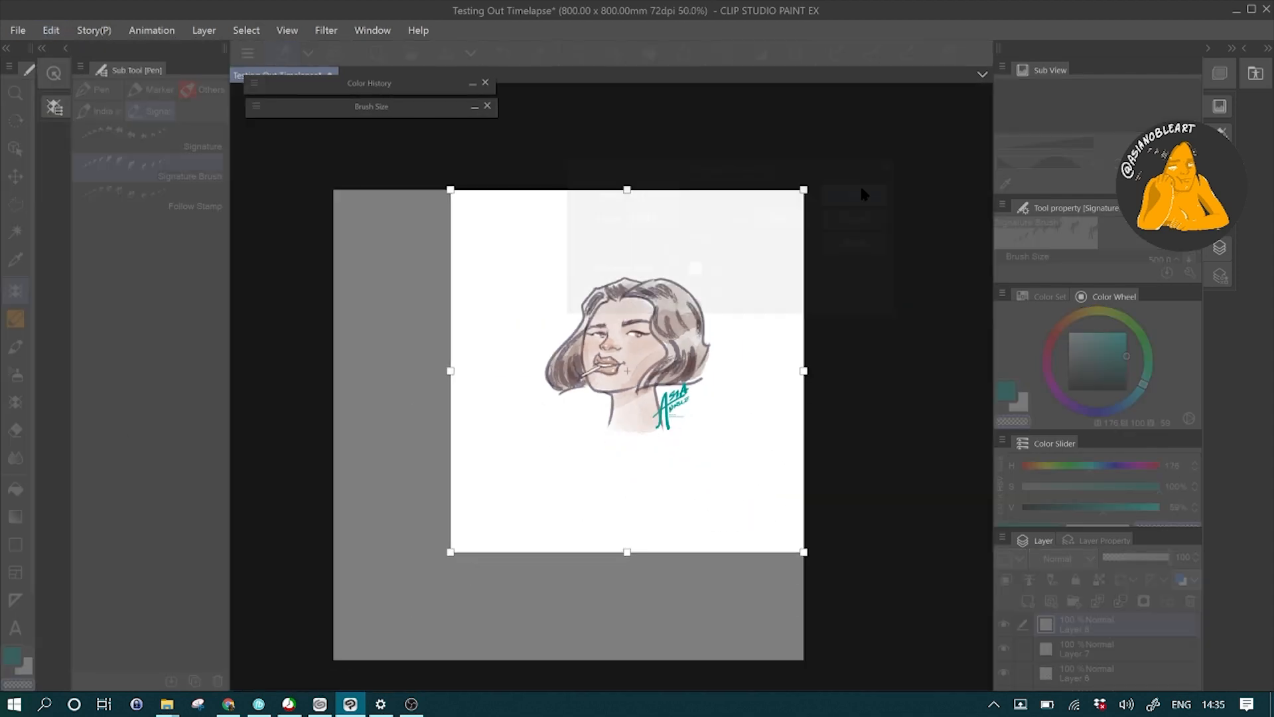
left_click(17, 30)
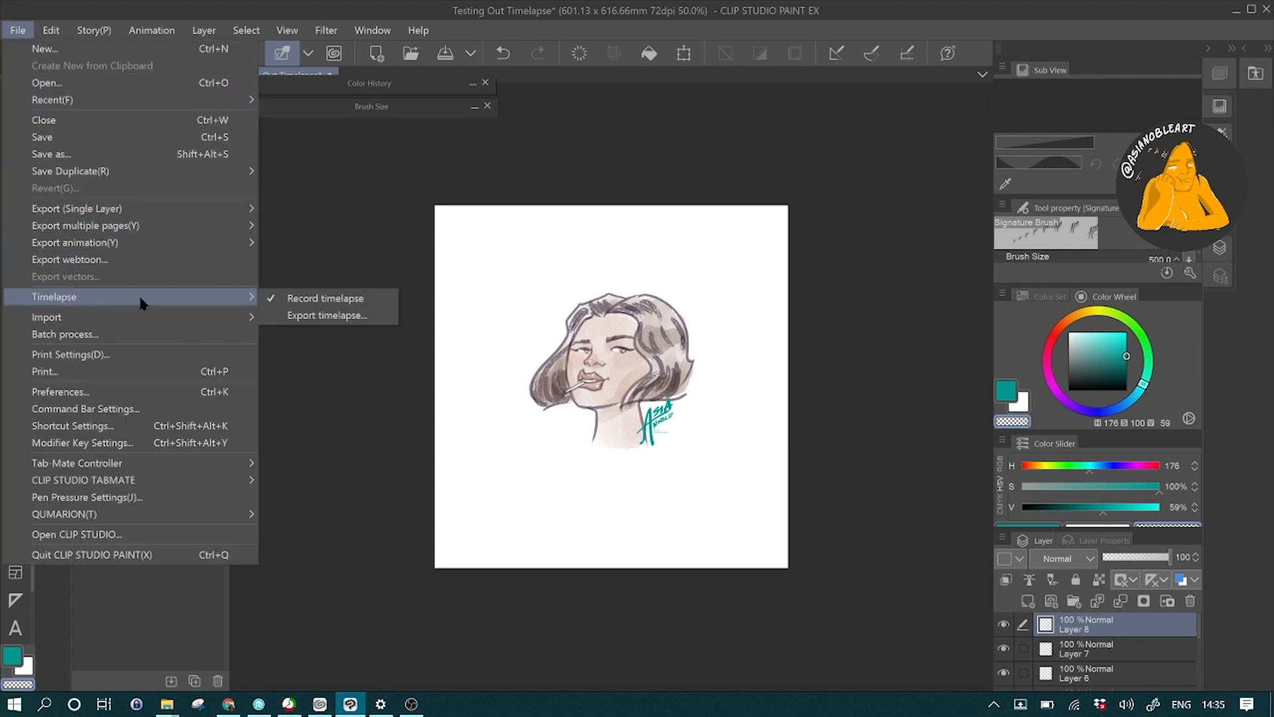
left_click(325, 316)
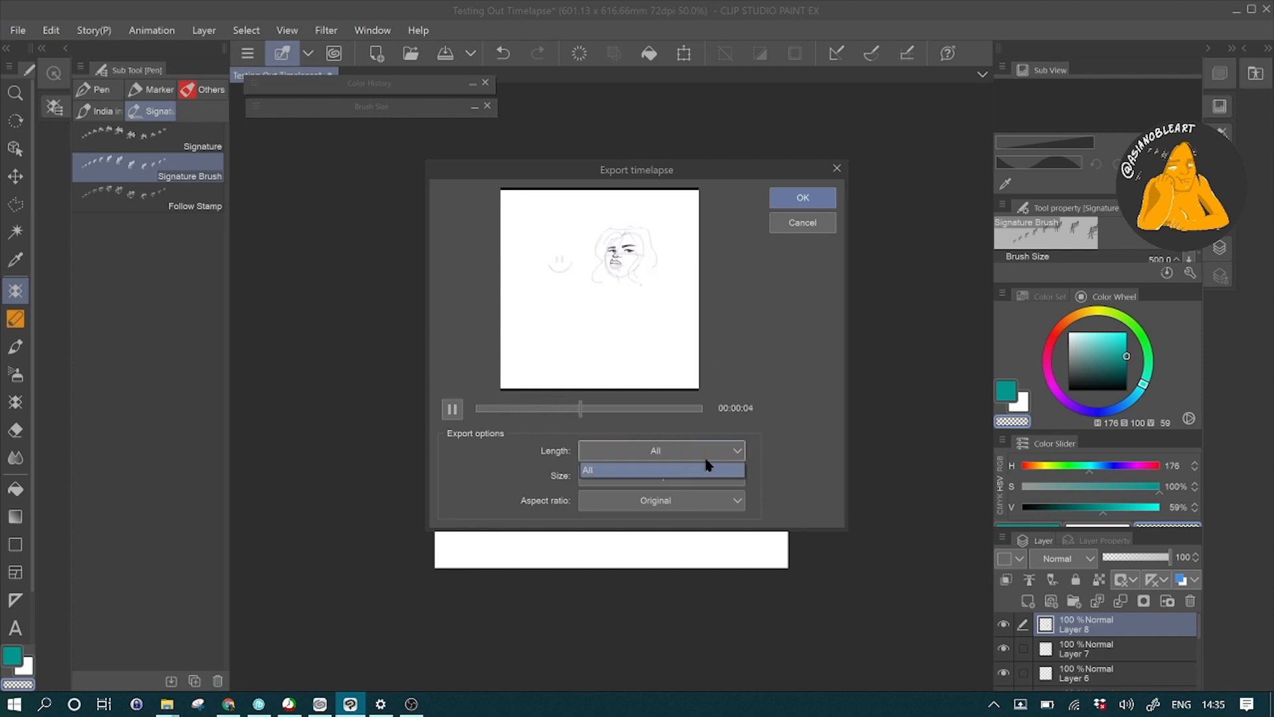
Set Length to All, try 720 and 1280 px sizes and aspect ratios, then cancel
left_click(658, 500)
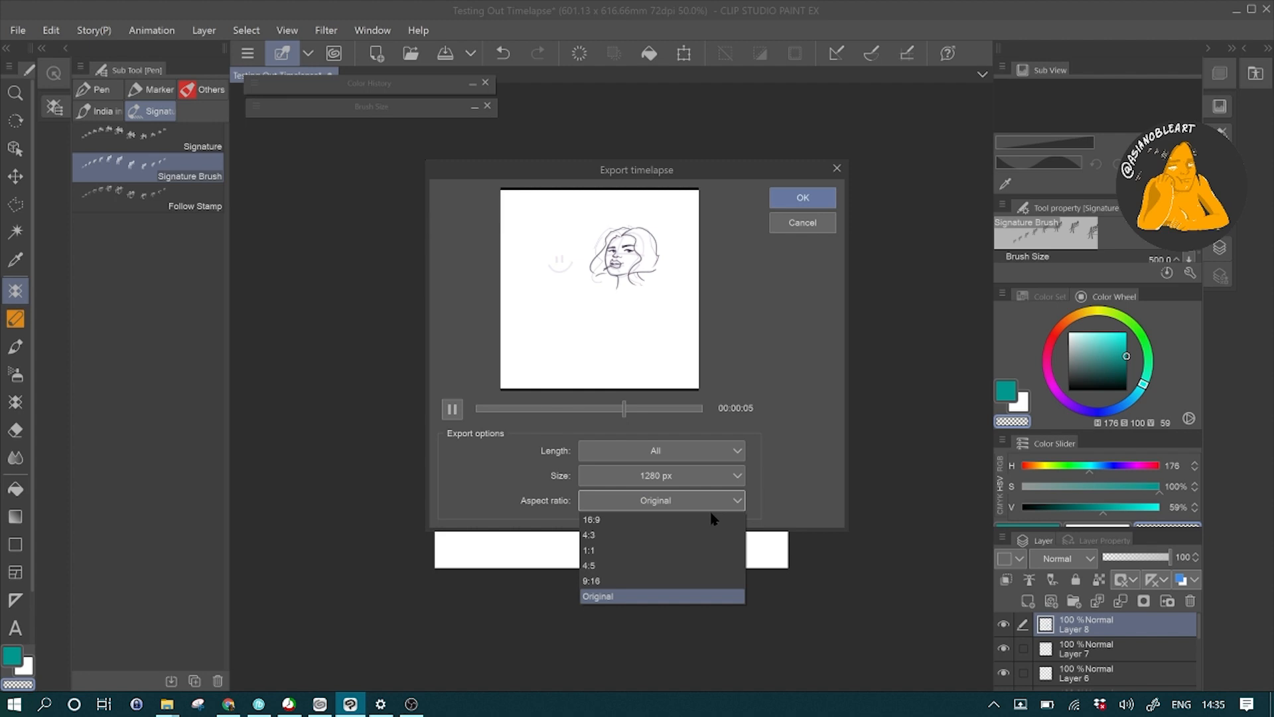
left_click(597, 596)
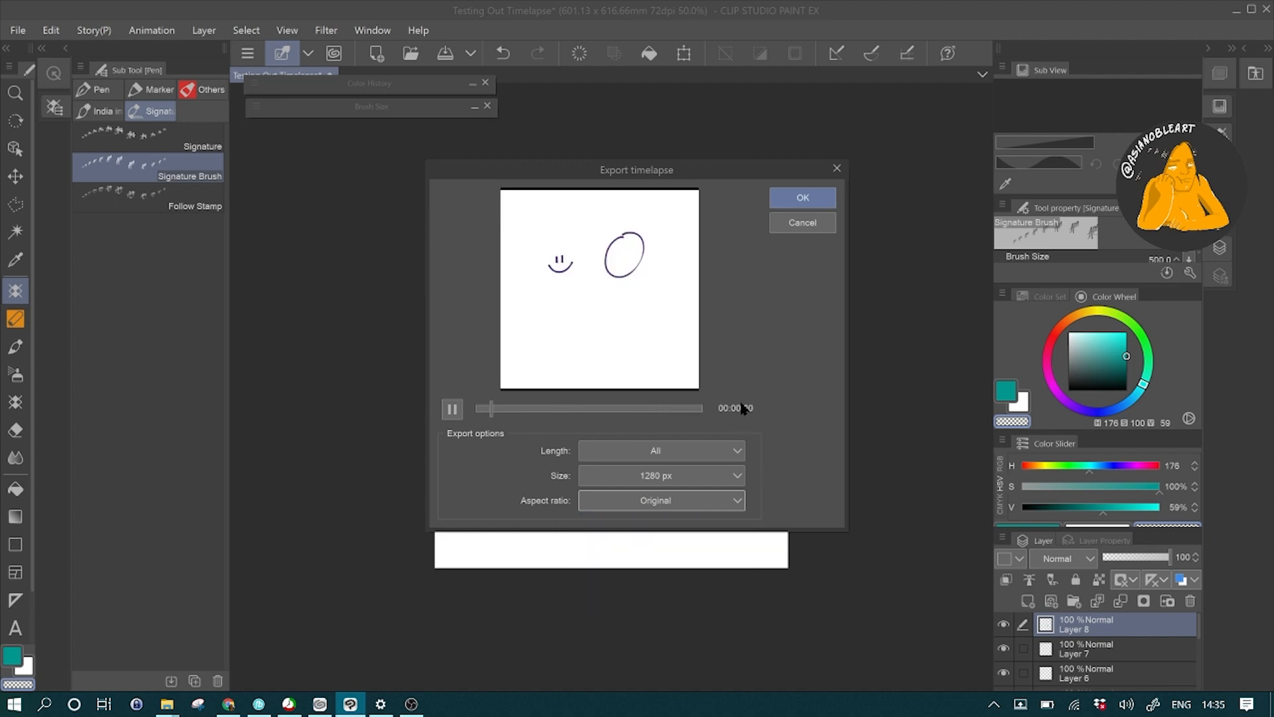
left_click(660, 476)
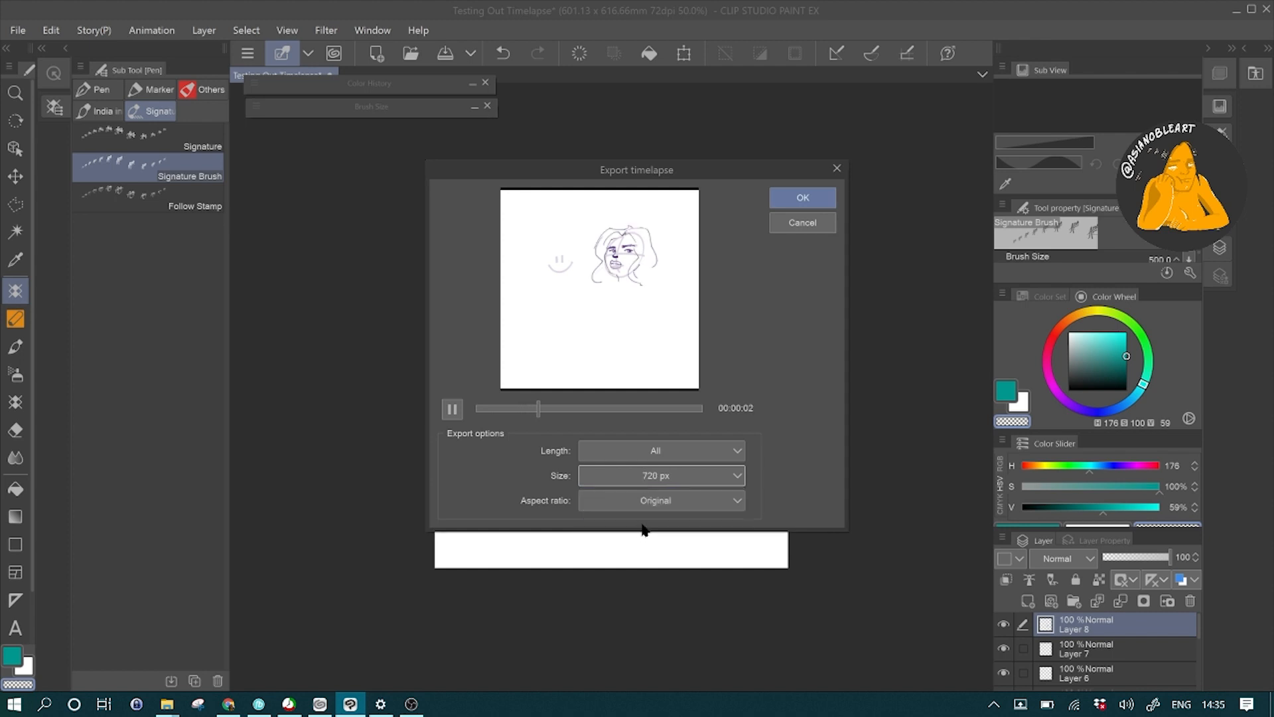
left_click(660, 475)
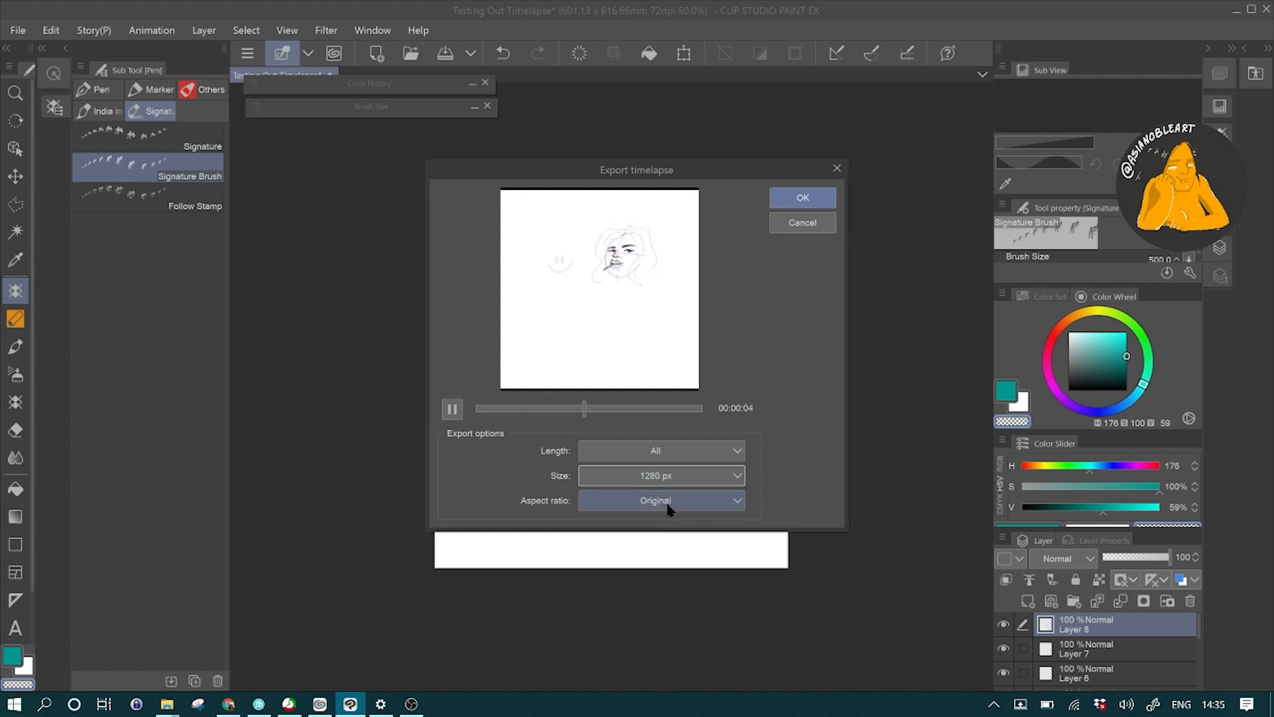
left_click(659, 500)
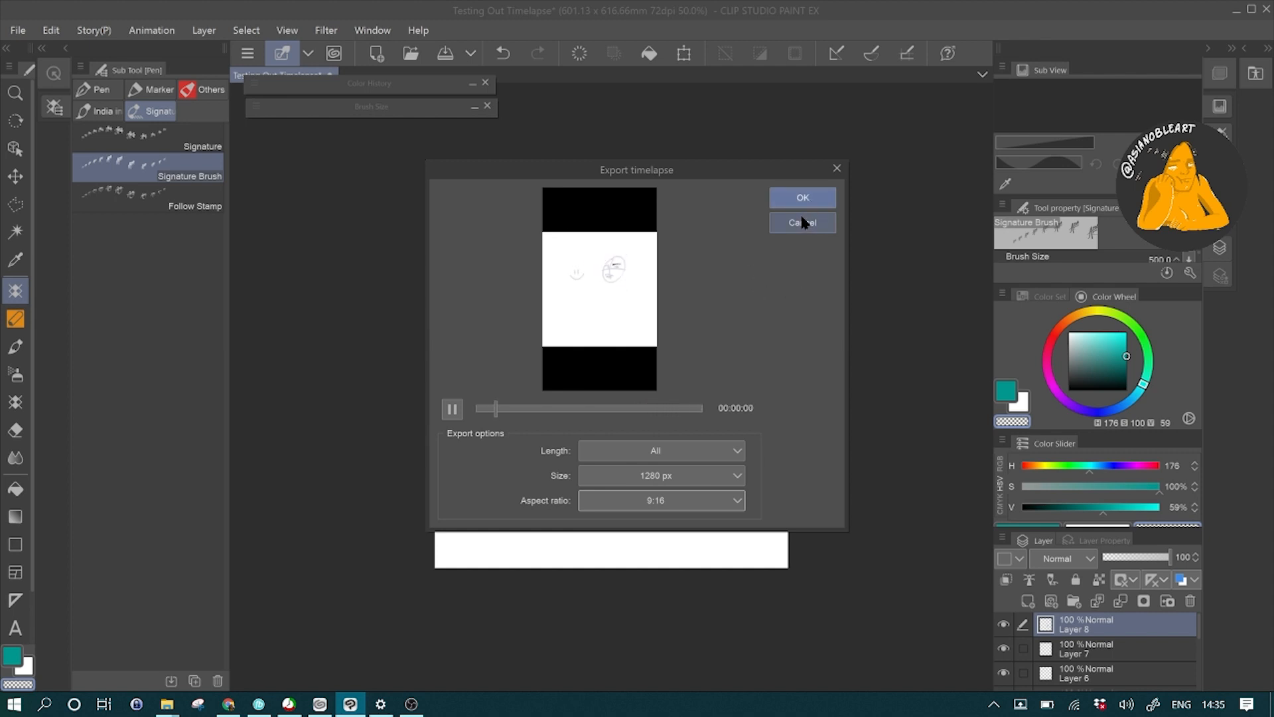
left_click(801, 223)
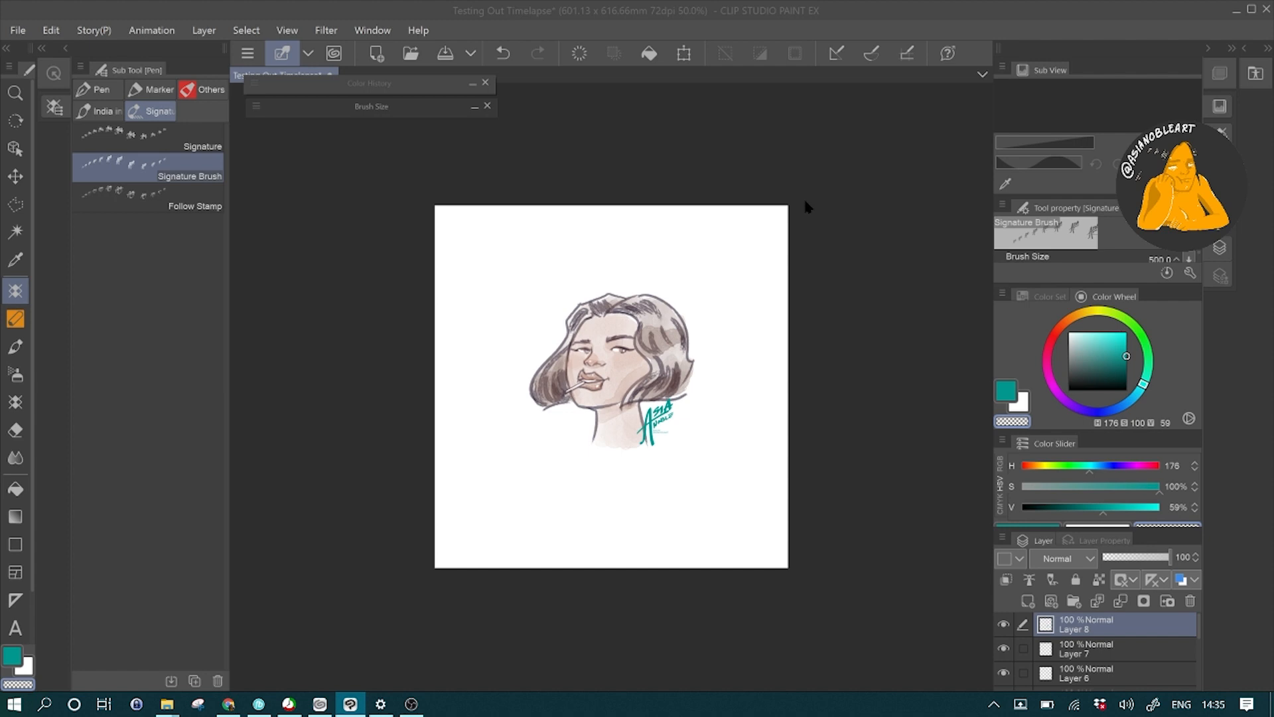